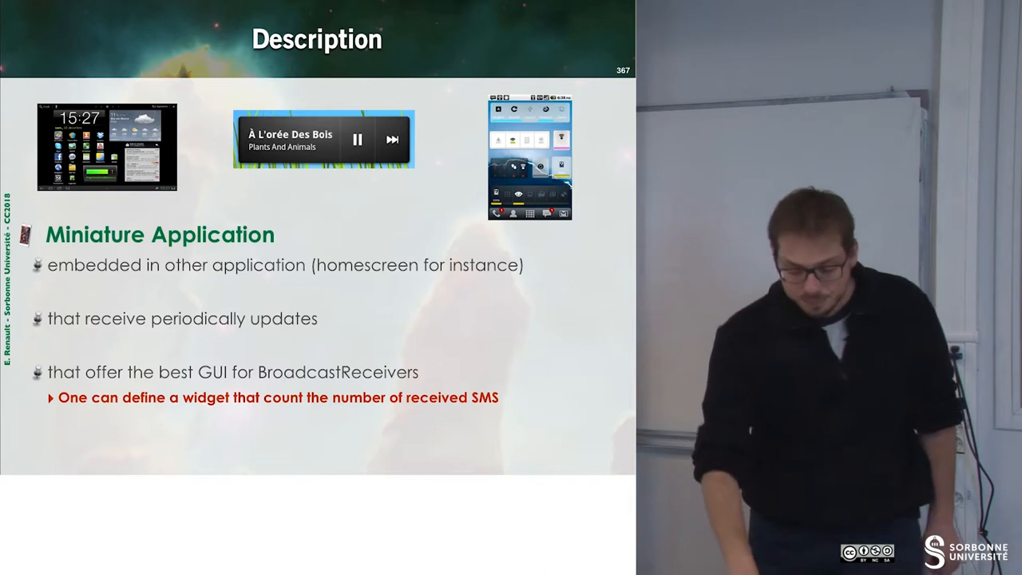
{"action": "key", "text": "right"}
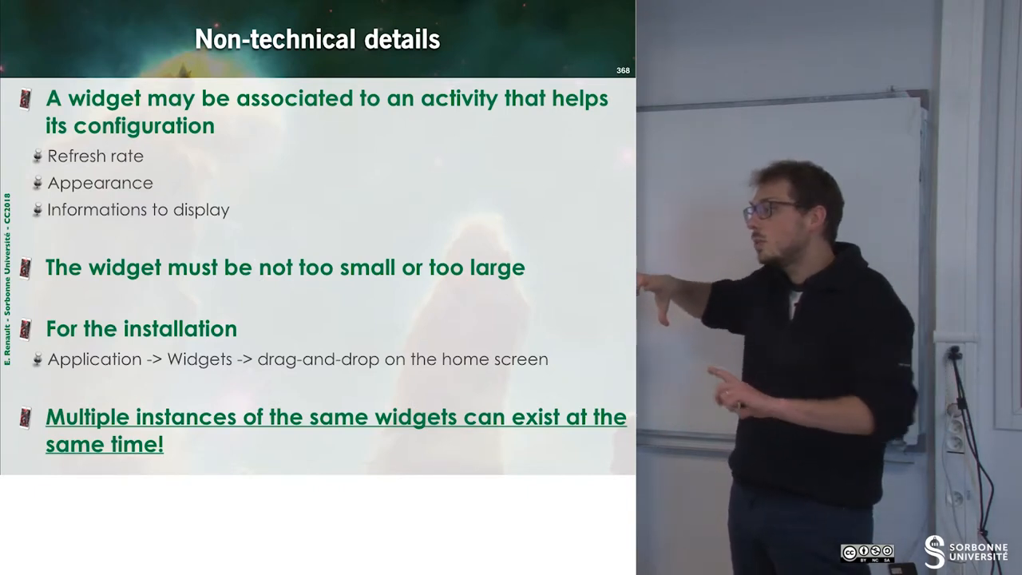
{"action": "key", "text": "Right"}
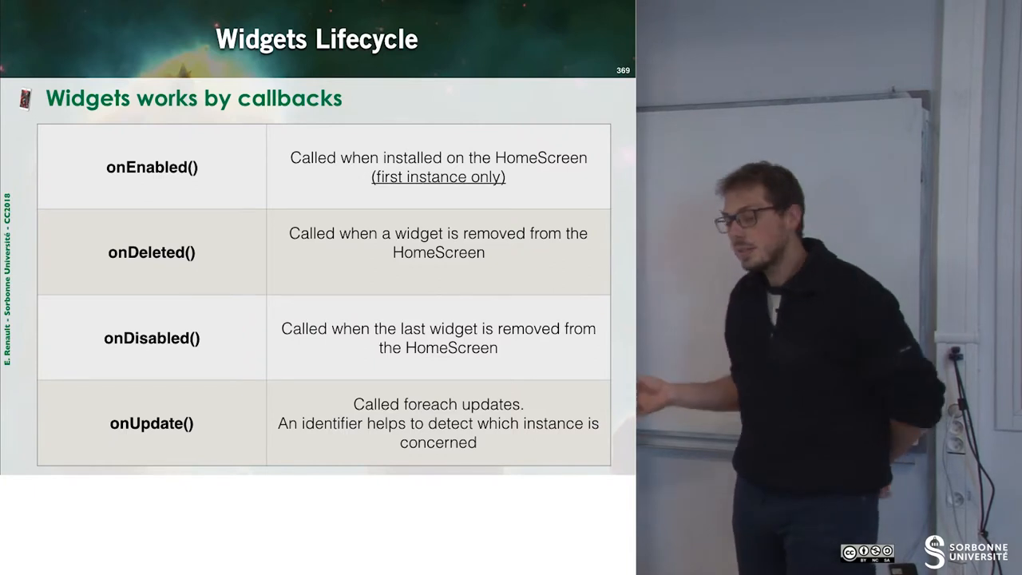
{"action": "key", "text": "Right"}
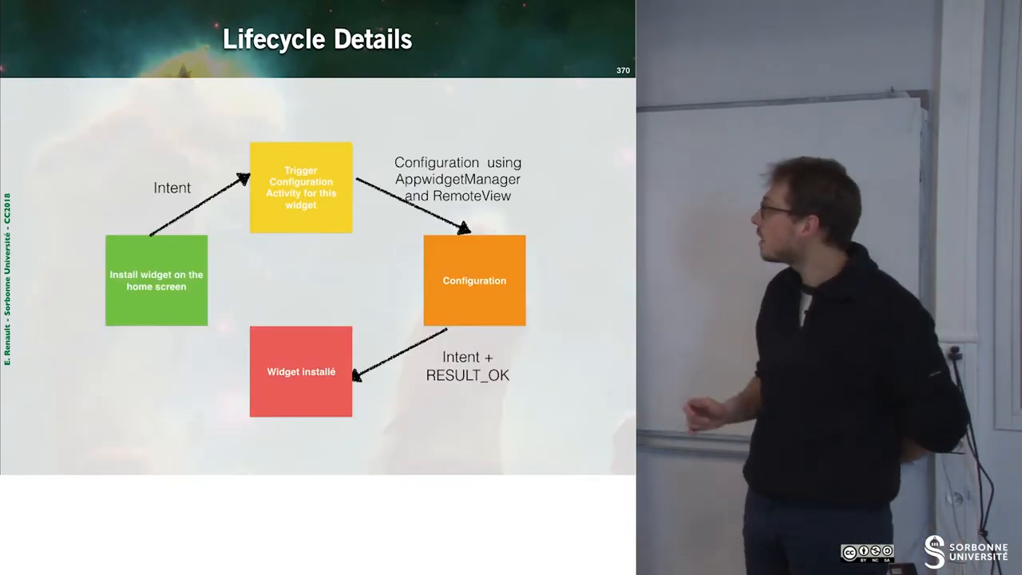
{"action": "key", "text": "Right"}
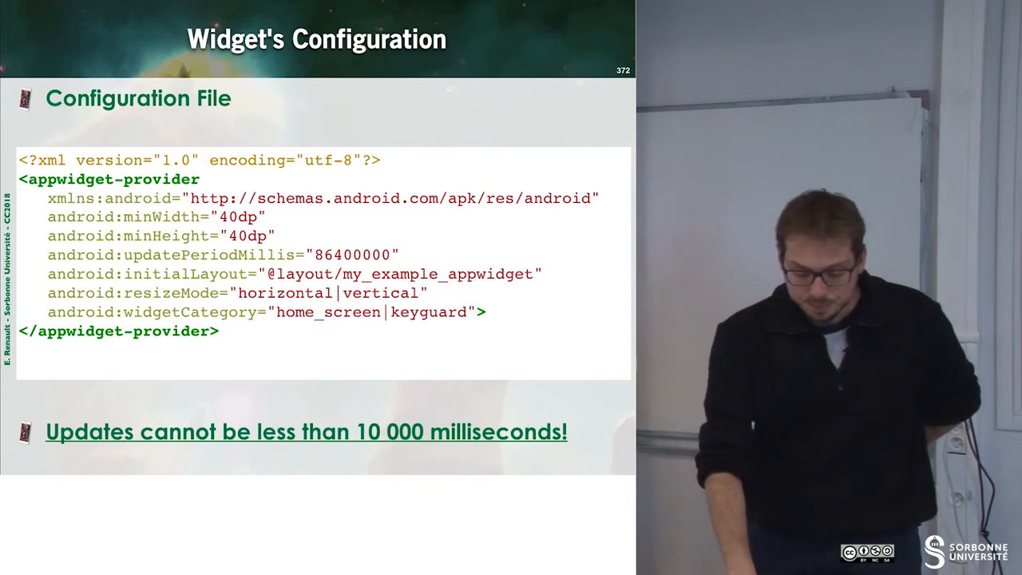
{"action": "key", "text": "Right"}
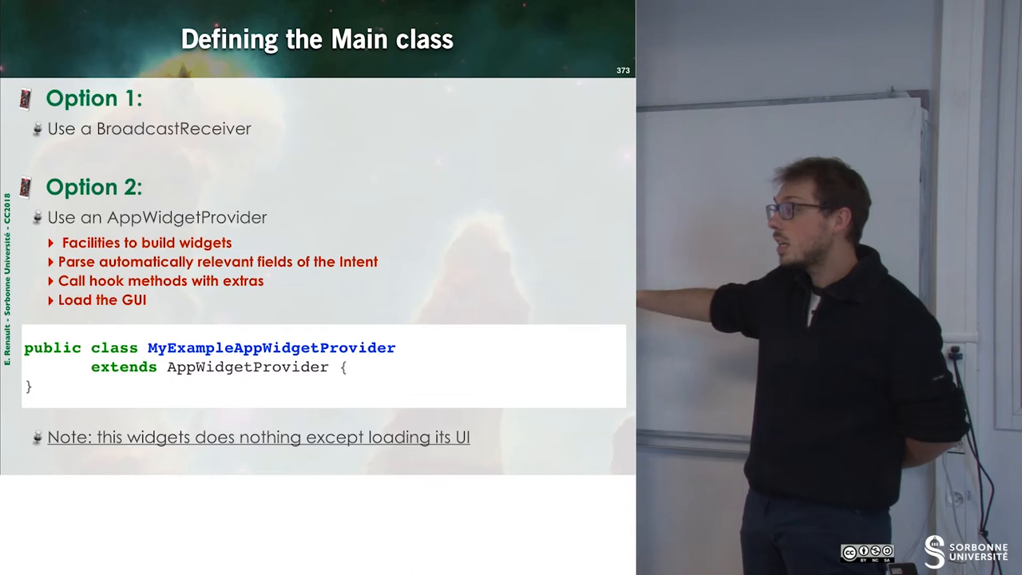
{"action": "key", "text": "Right"}
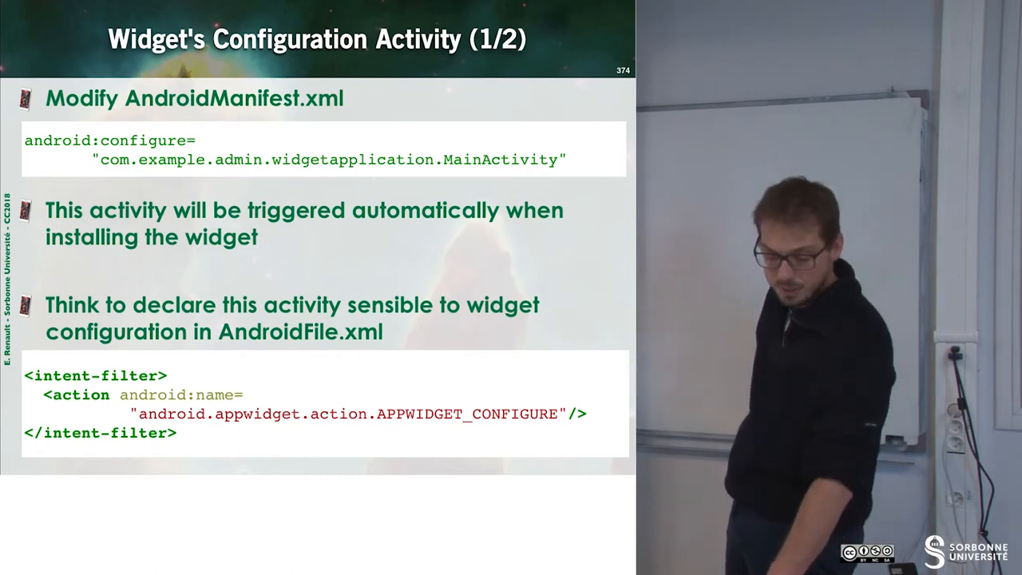
{"action": "key", "text": "Right"}
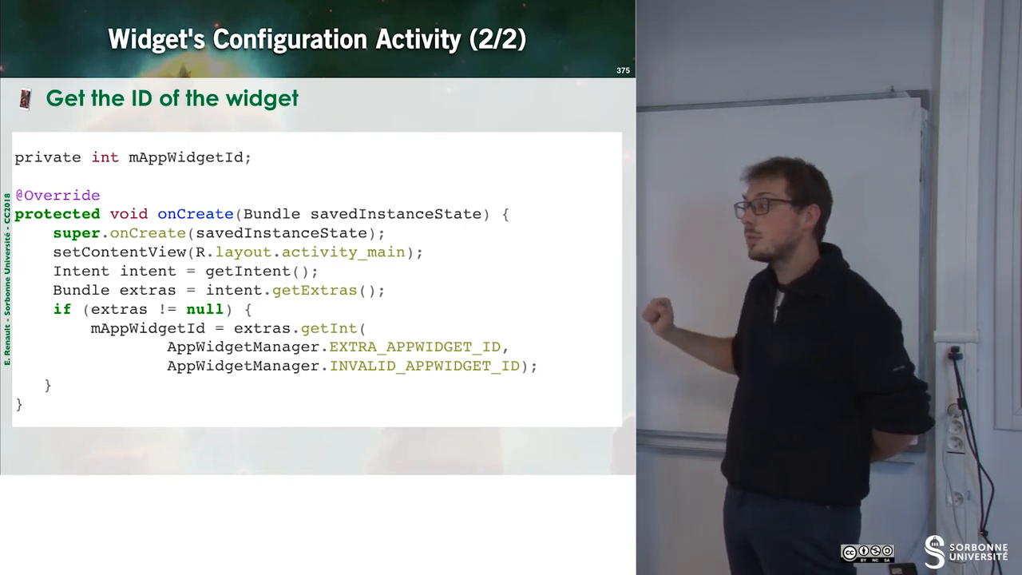
{"action": "key", "text": "right"}
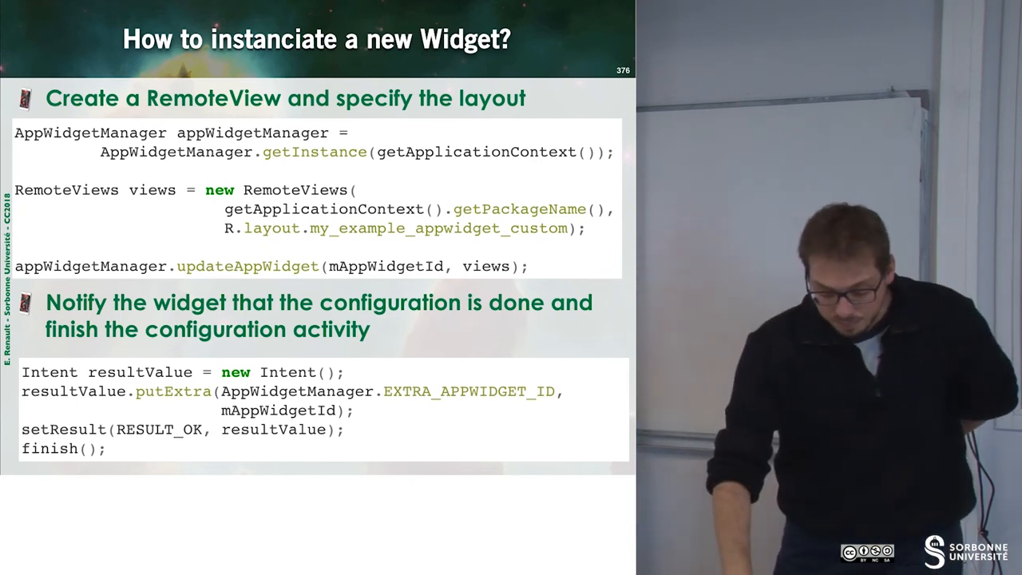
{"action": "key", "text": "right"}
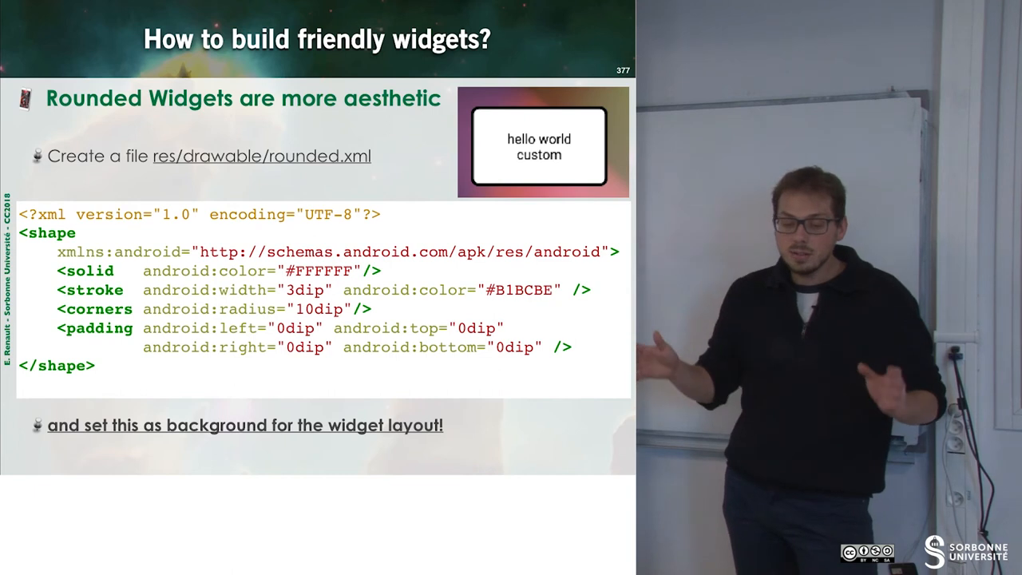